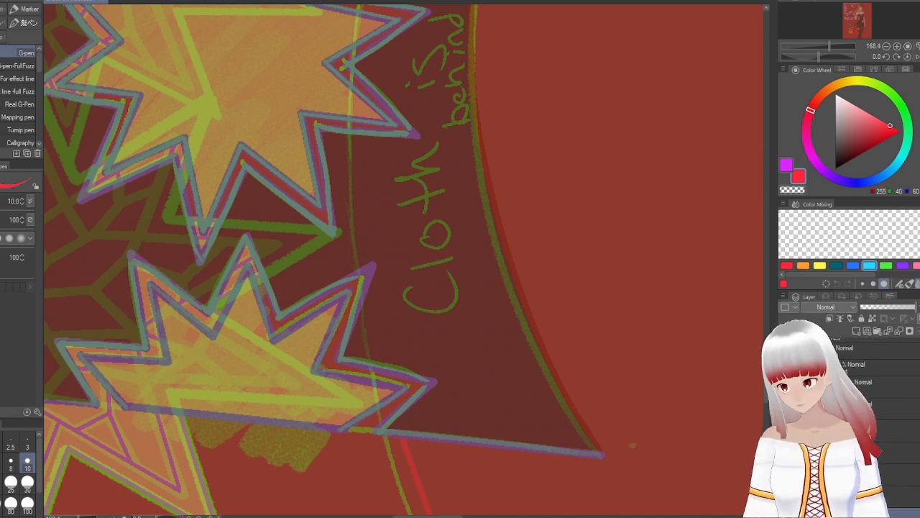
- Hide the rough sketch layer and zoom in where the star outline crosses the red line
drag(374, 244, 399, 370)
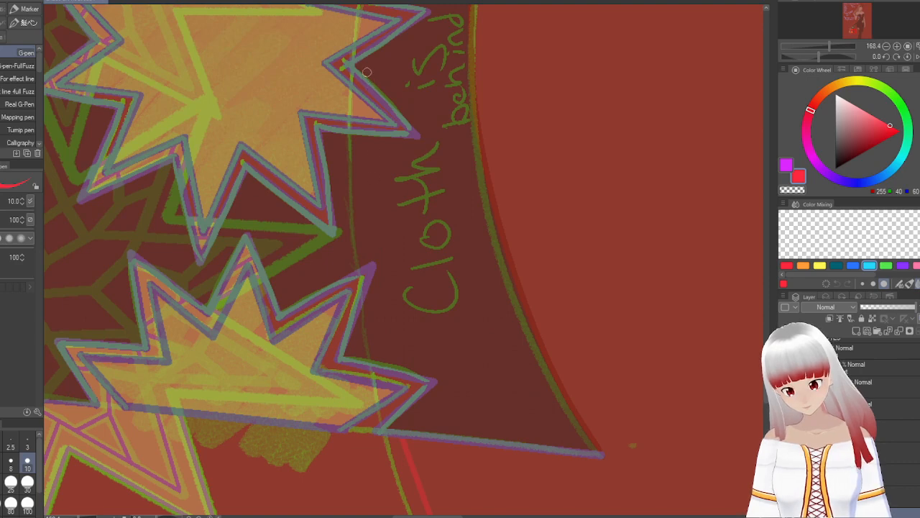
drag(368, 72, 369, 256)
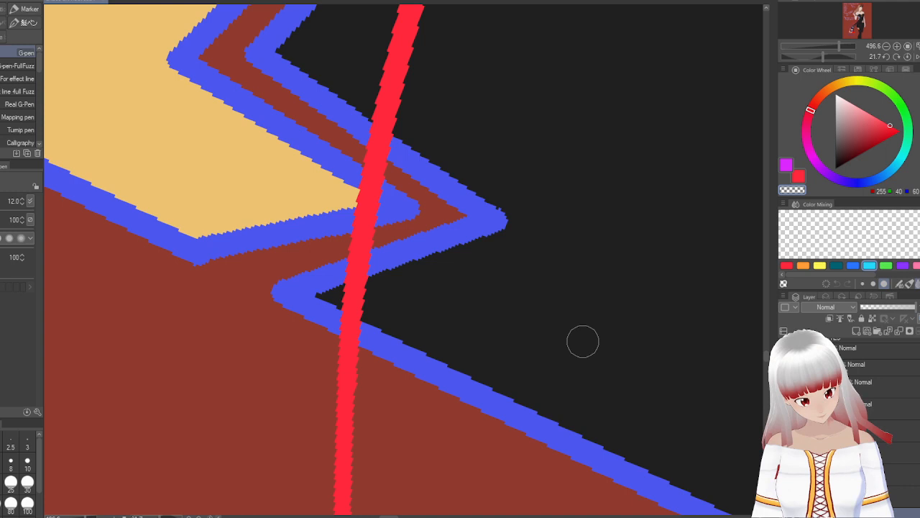
- Switch to a size-6 eraser and erase a gap in the red line at the star edge
click(352, 287)
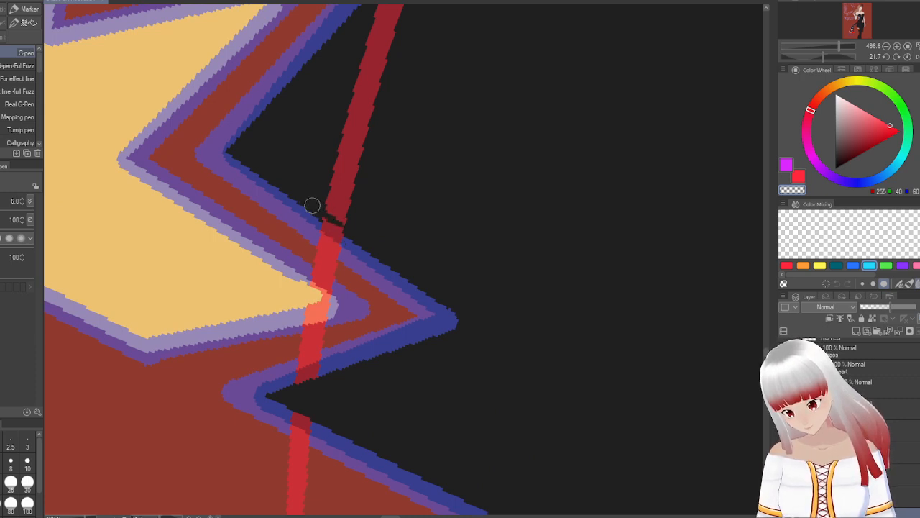
drag(313, 206, 368, 246)
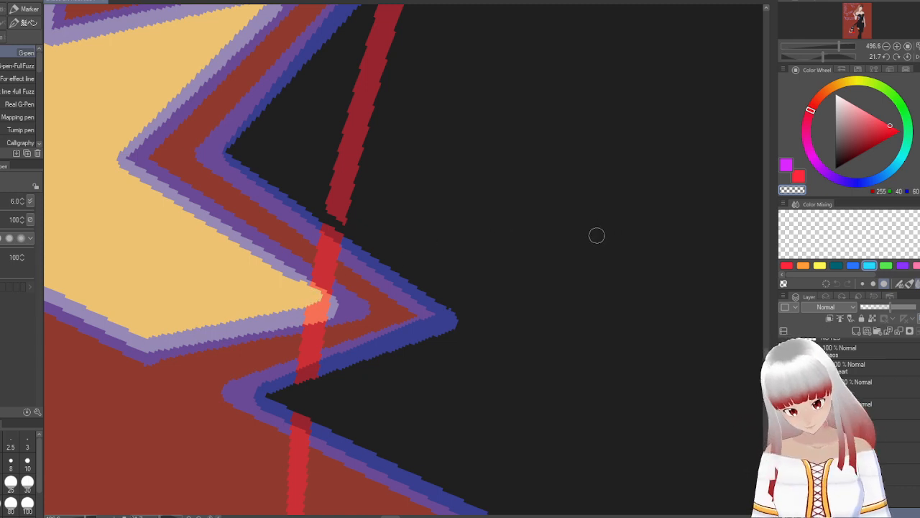
mouse_move(579, 249)
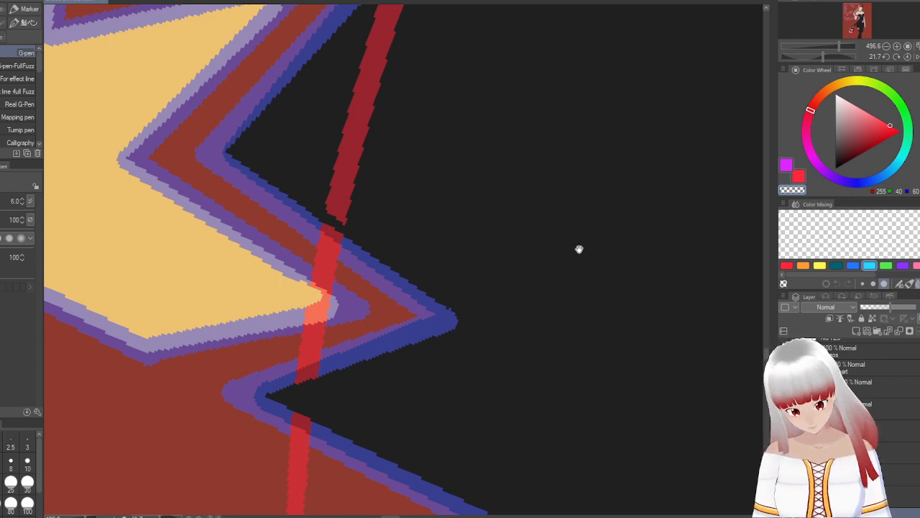
mouse_move(557, 259)
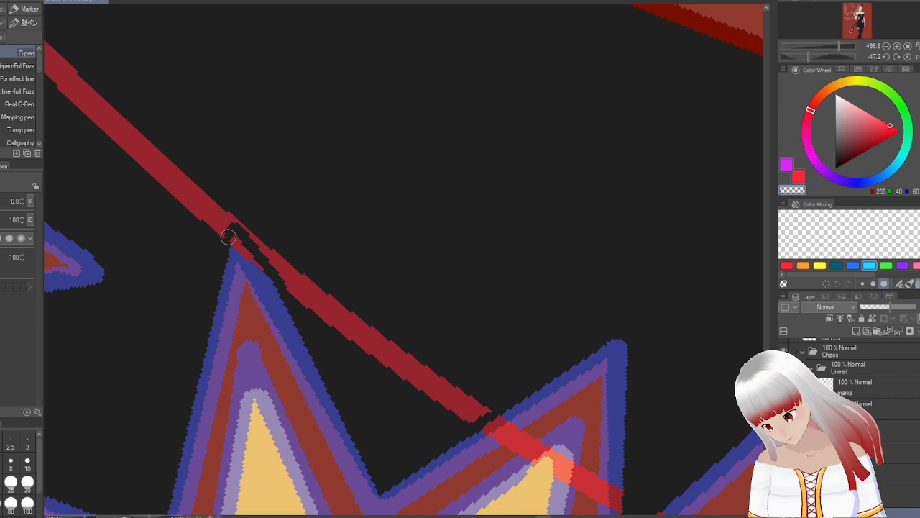
- Erase gaps in the red stroke near the star tip and around the neighbouring star points
drag(228, 238, 302, 301)
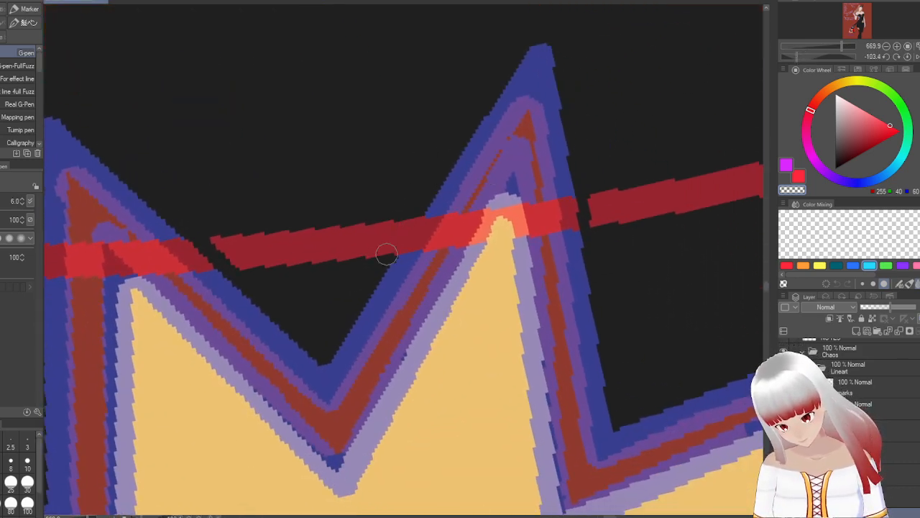
drag(388, 255, 425, 219)
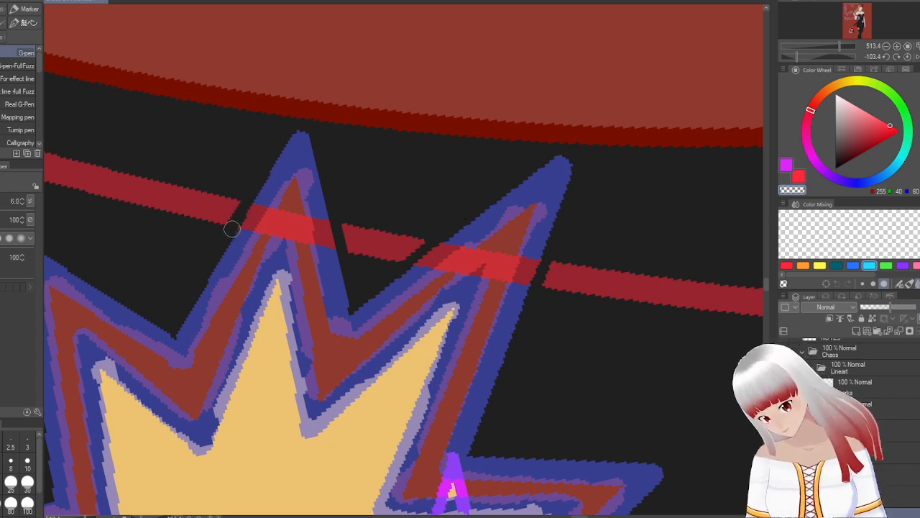
mouse_move(285, 194)
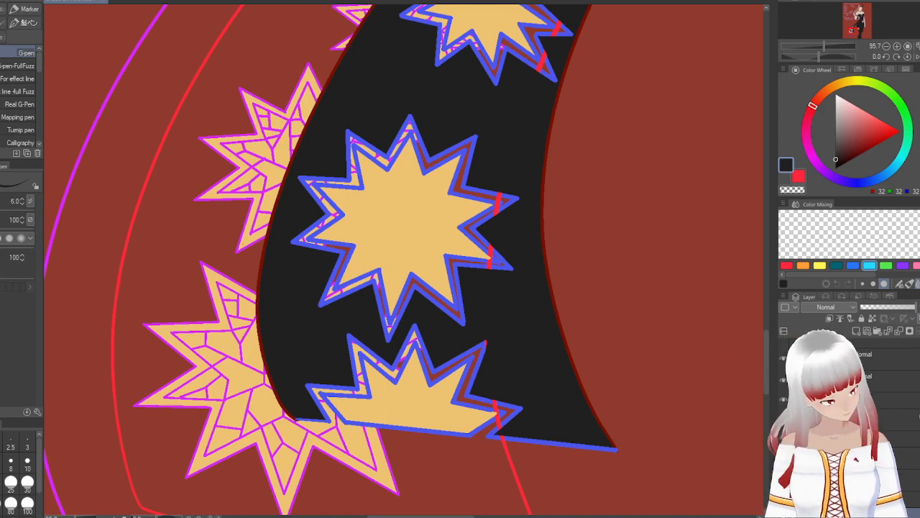
mouse_move(884, 326)
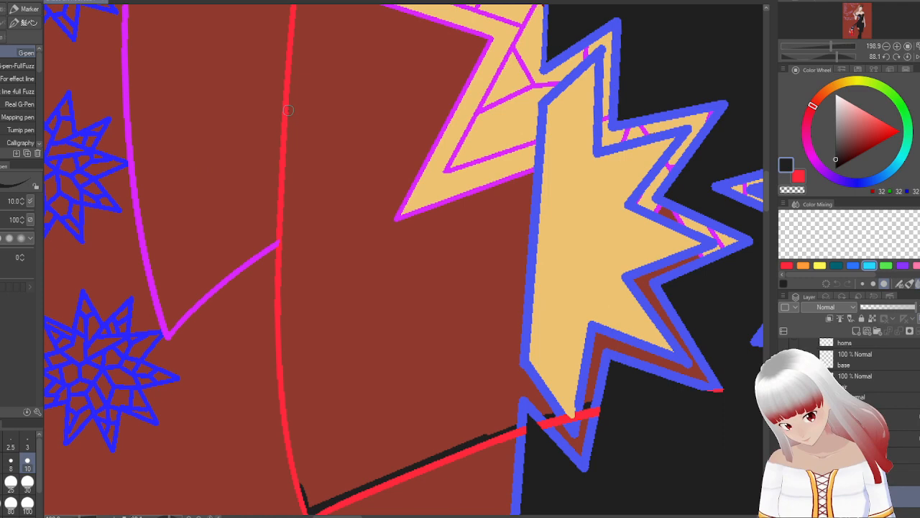
- Paint black G-pen strokes along the band's red outline to fill its curved edge
drag(287, 109, 285, 427)
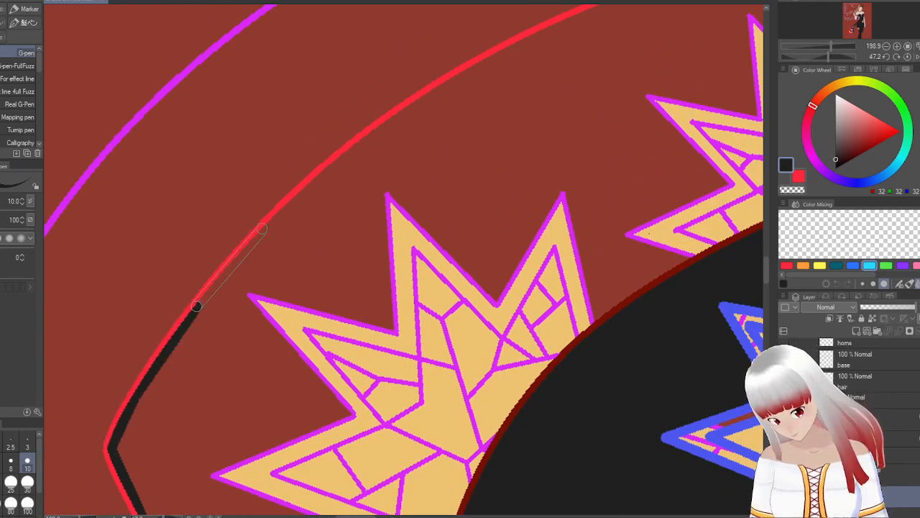
drag(196, 306, 431, 94)
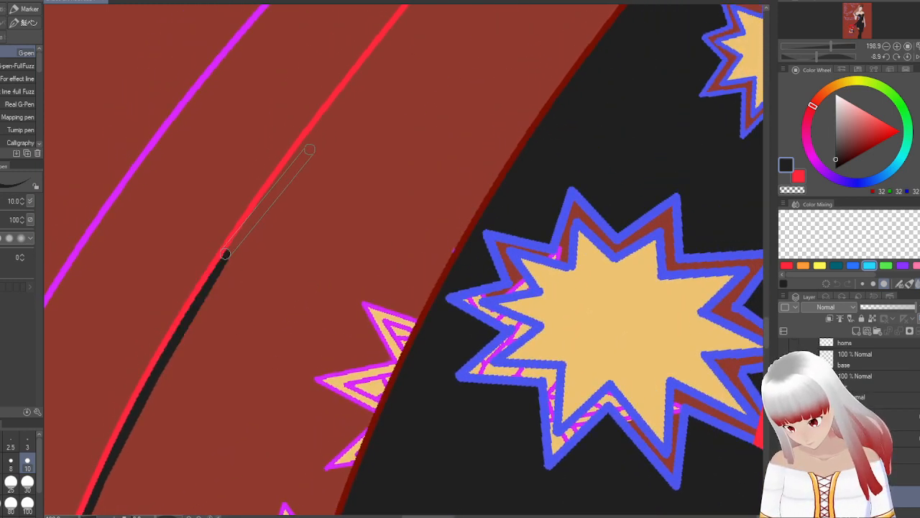
drag(227, 255, 415, 11)
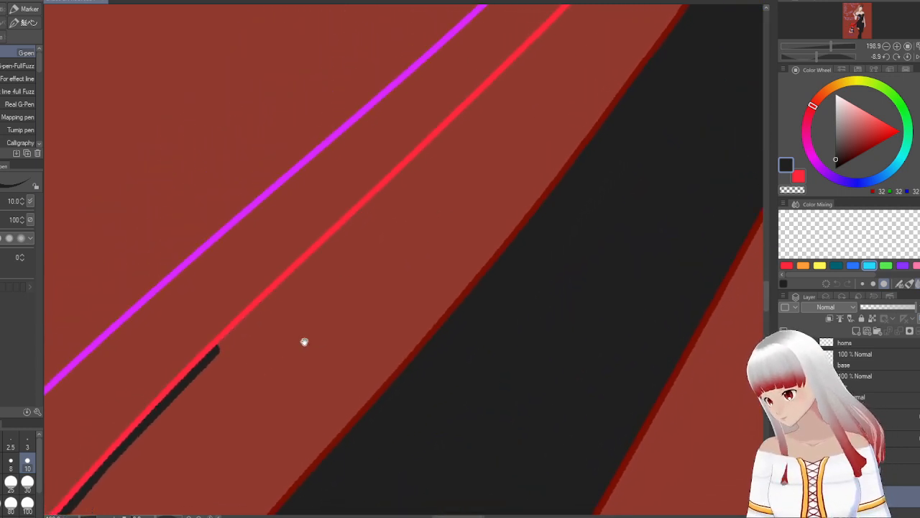
drag(219, 352, 470, 109)
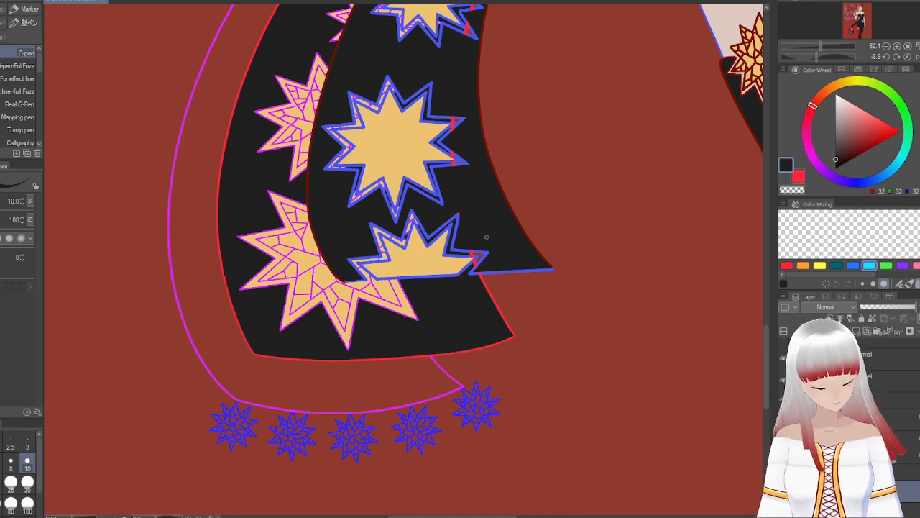
- Set the main drawing colour to the stars' gold (237,195,114)
click(866, 116)
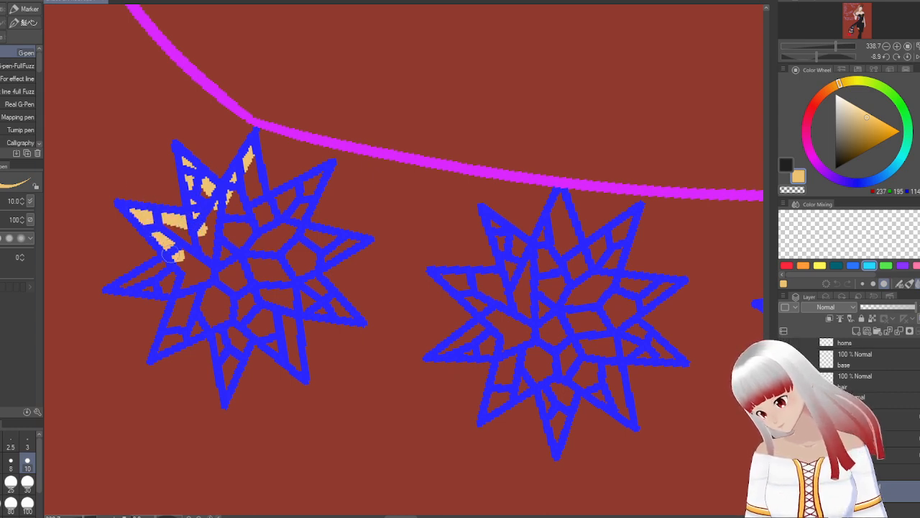
- Paint gold into the cells of the blue-outlined trim stars with a smaller G-pen
drag(176, 255, 125, 287)
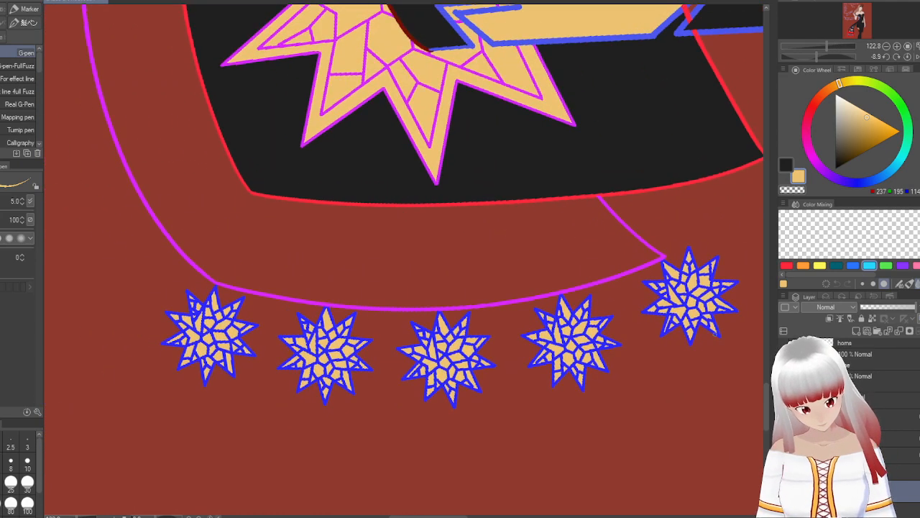
- Pick the near-black colour swatch and set the brush size back to 10
click(830, 106)
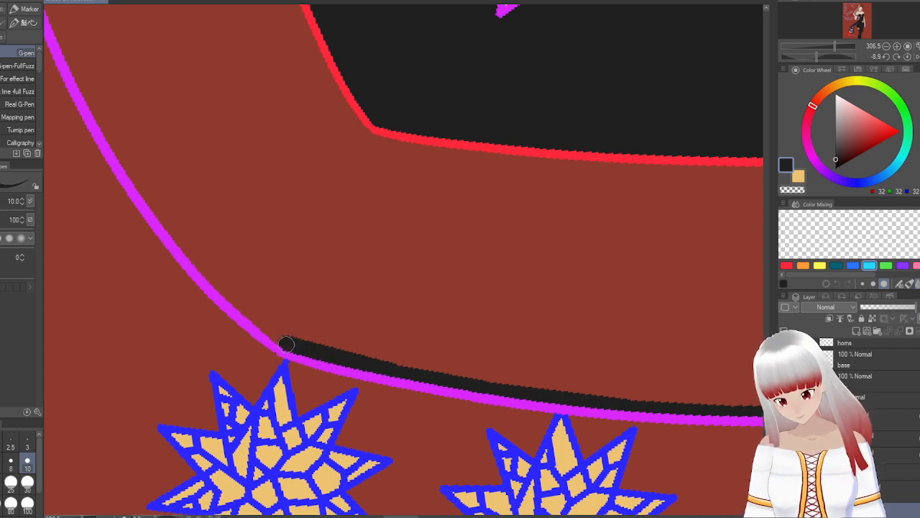
- Trace a thin black edge along the garment's magenta outer curve, then scroll down to check
drag(286, 343, 202, 268)
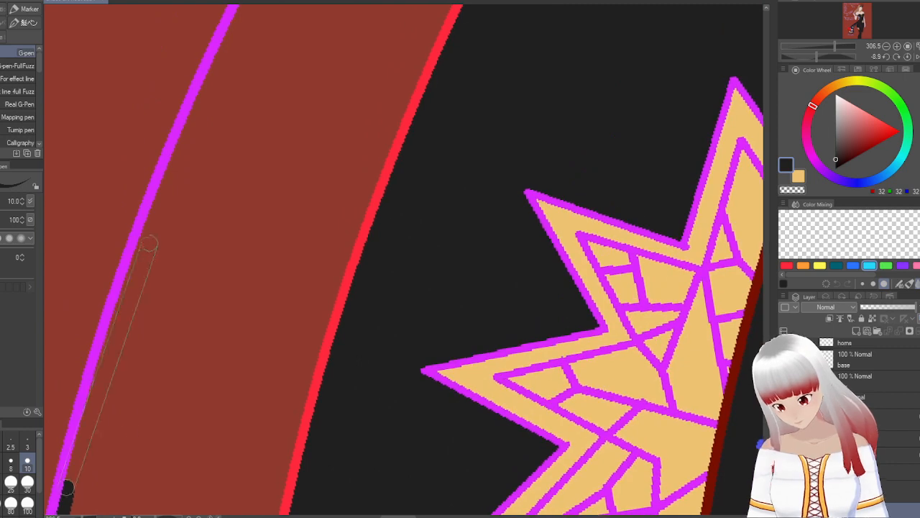
drag(65, 489, 230, 56)
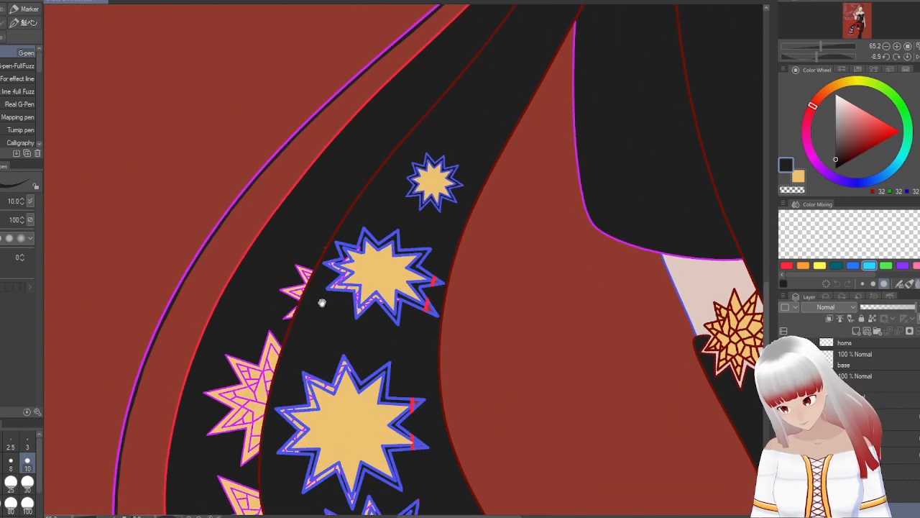
scroll(down, 3)
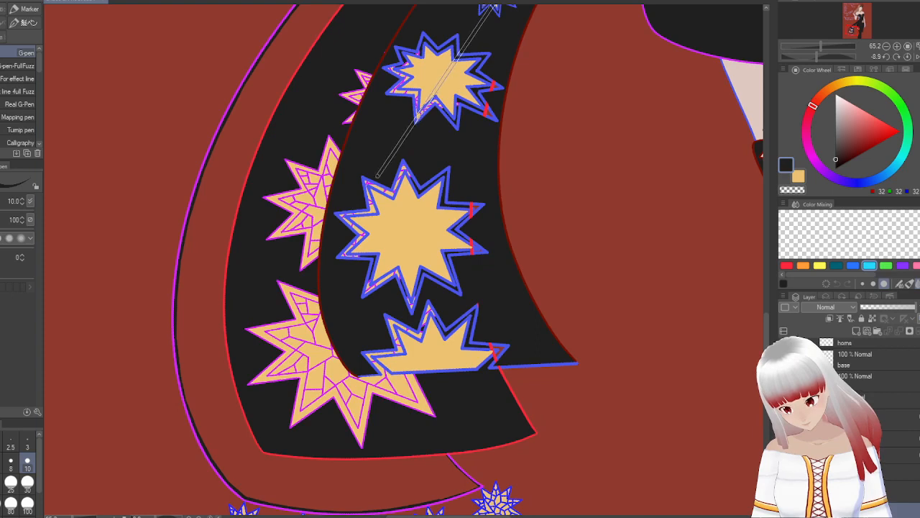